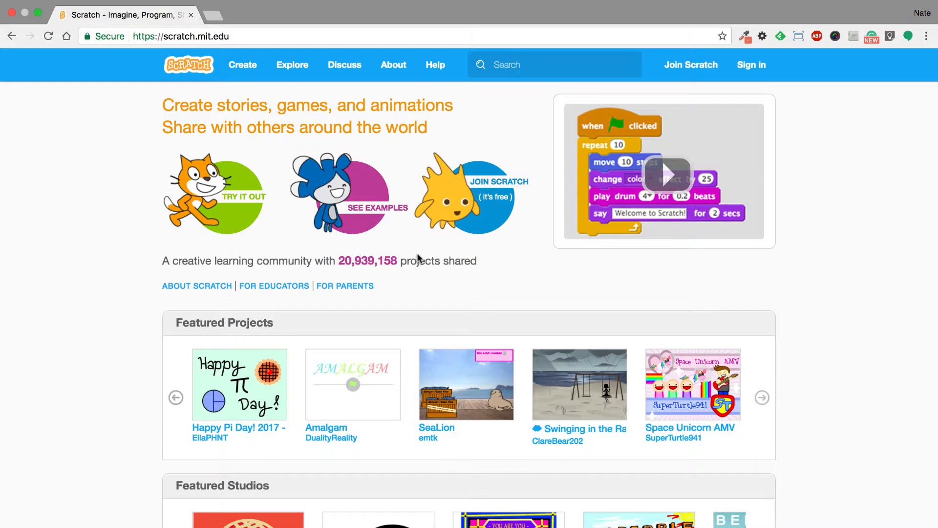
Switch from the Scratch home page to the Explore listing of trending projects
{"action": "left_click", "coordinate": [292, 64]}
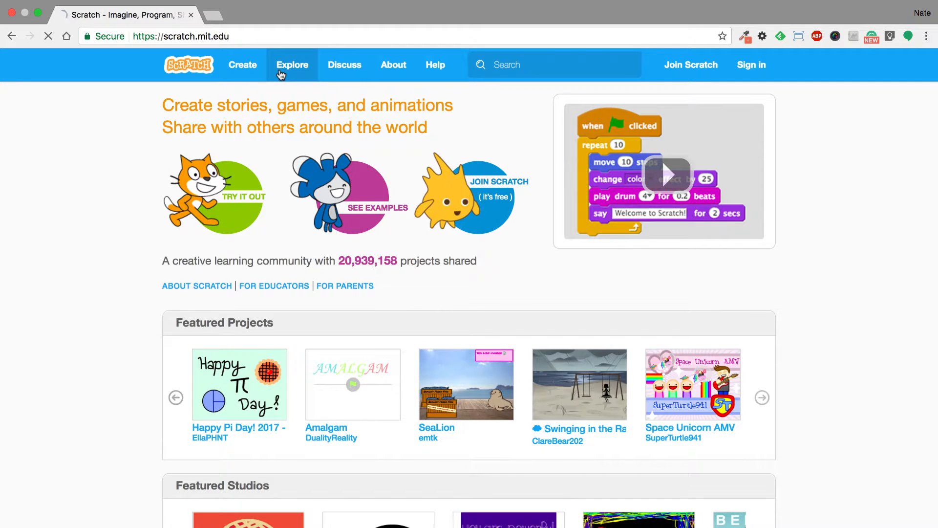
{"action": "left_click", "coordinate": [293, 64]}
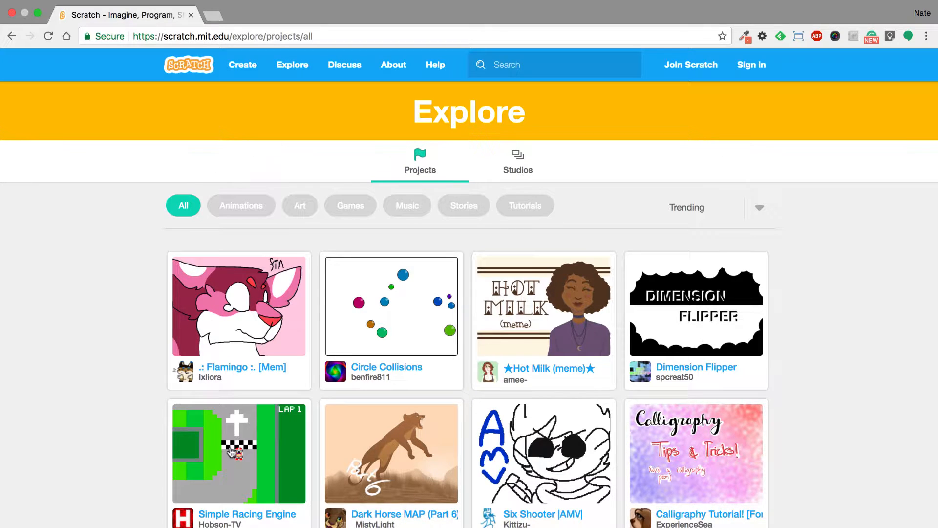
Select the Simple Racing Engine by Hobson-TV from the Explore grid
{"action": "left_click", "coordinate": [238, 452]}
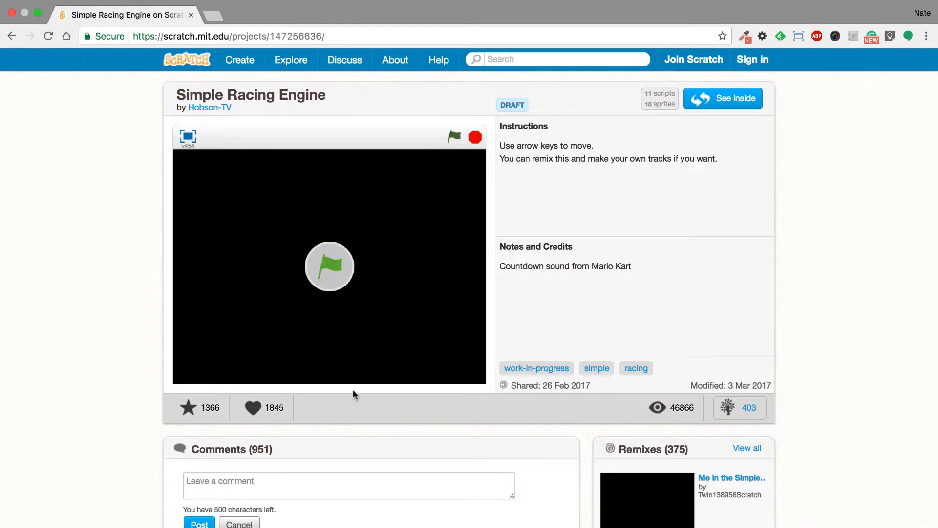
{"action": "mouse_move", "coordinate": [336, 271]}
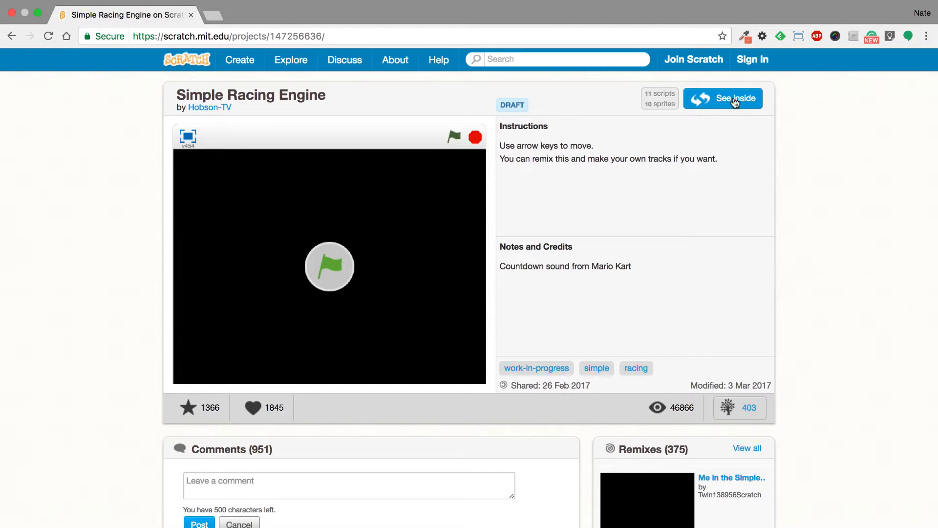
See inside the project and browse the Road, Racers and Track sprites' scripts in turn
{"action": "left_click", "coordinate": [722, 98]}
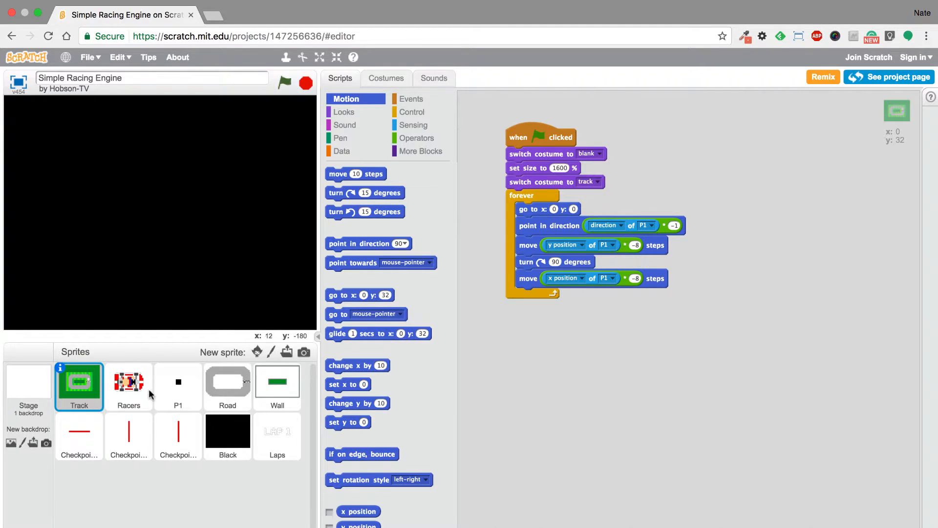
{"action": "left_click", "coordinate": [227, 386]}
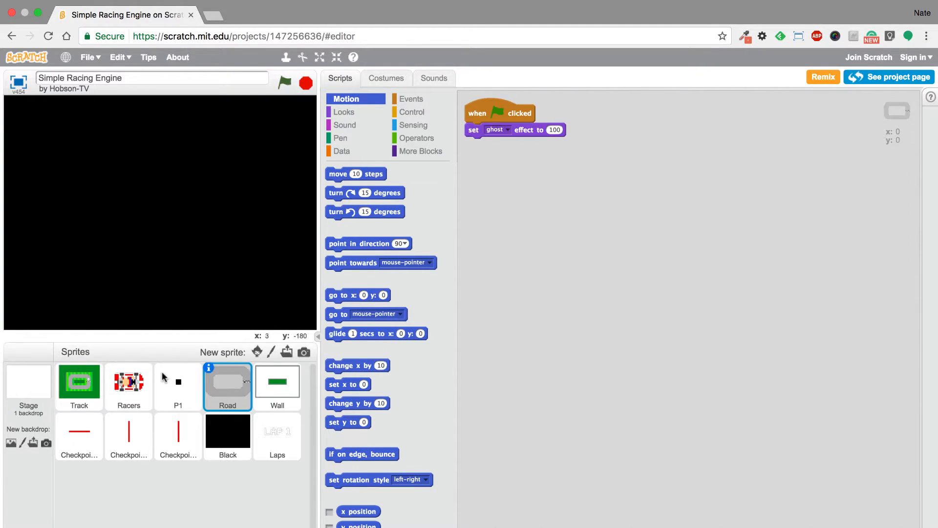
{"action": "left_click", "coordinate": [128, 382]}
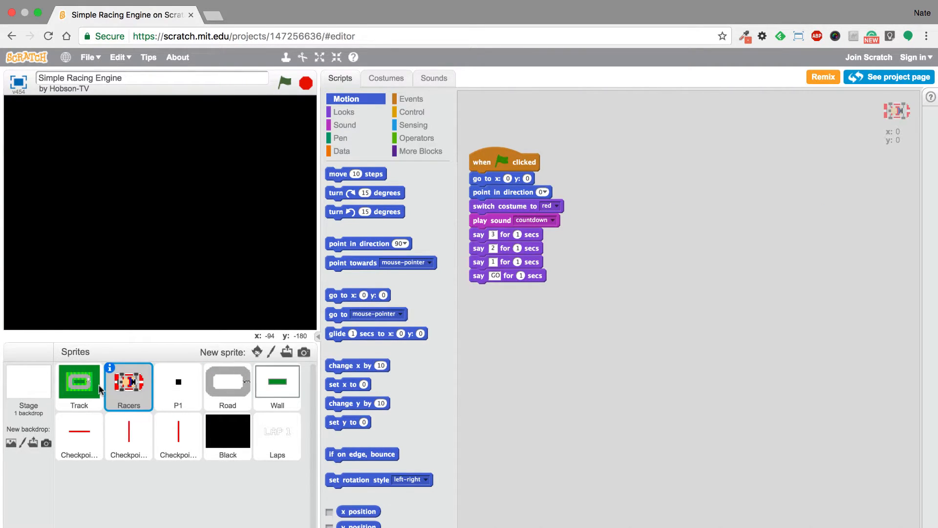
{"action": "left_click", "coordinate": [79, 386]}
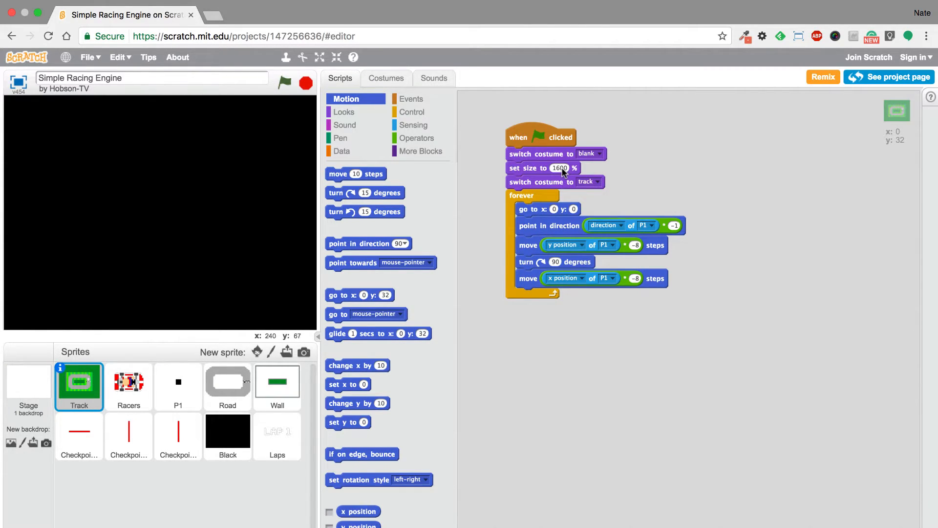
Change the Track sprite's set size value from 1600 to 500 percent
{"action": "type", "text": "500"}
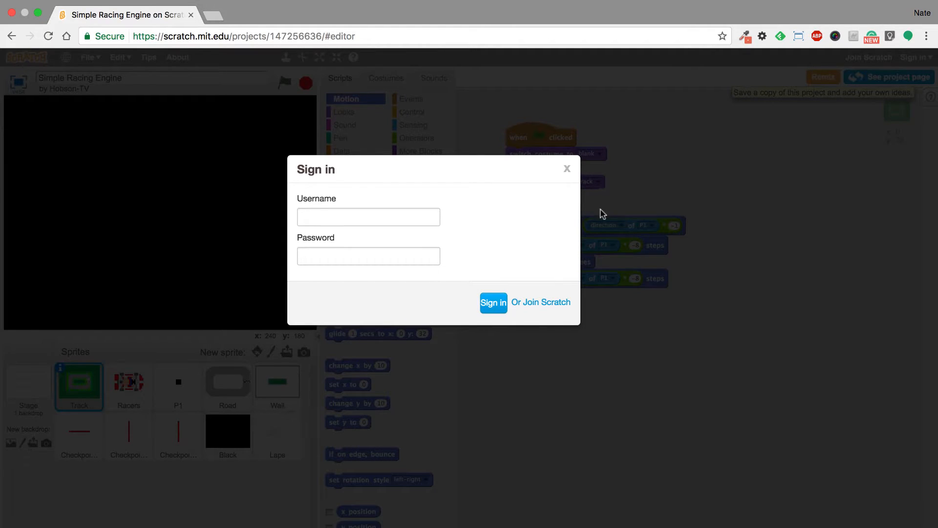
Dismiss the sign-in prompt and leave the editor without saving, returning to the home page
{"action": "left_click", "coordinate": [566, 168]}
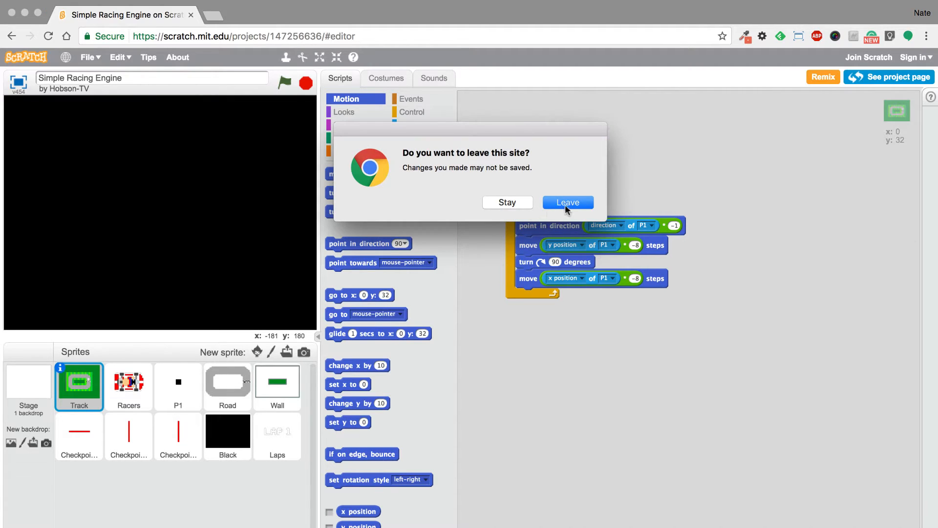
{"action": "left_click", "coordinate": [567, 201]}
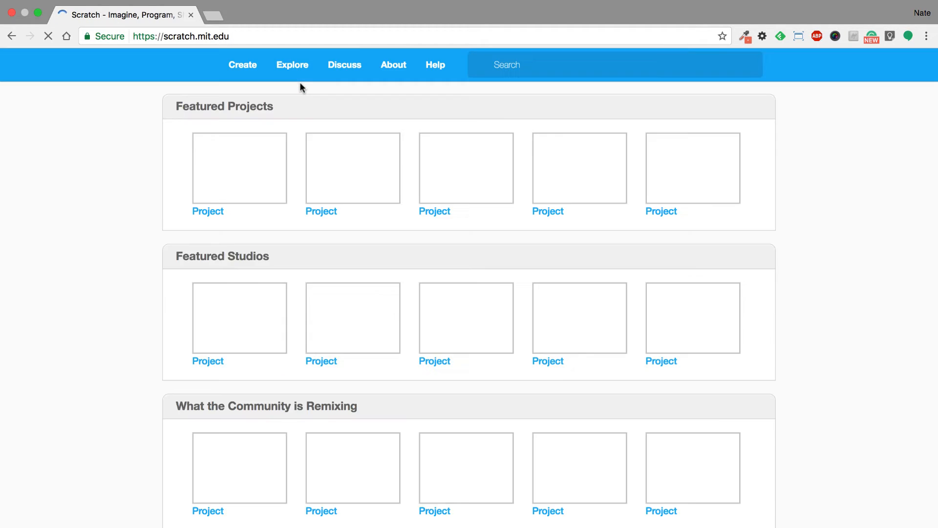